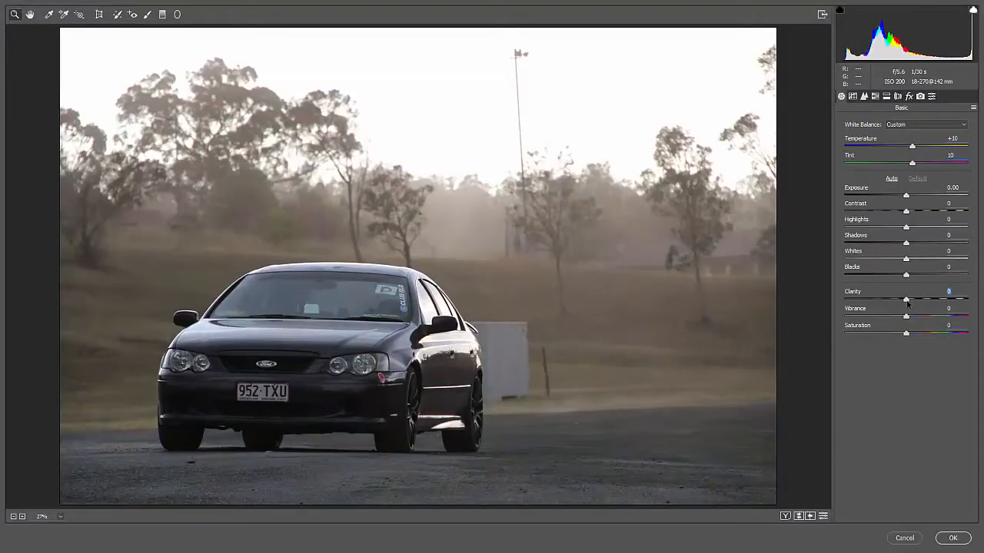
Step: In Camera Raw, set Temperature +10 and Tint 10, and boost Purples +26 and Magentas +21
click(892, 178)
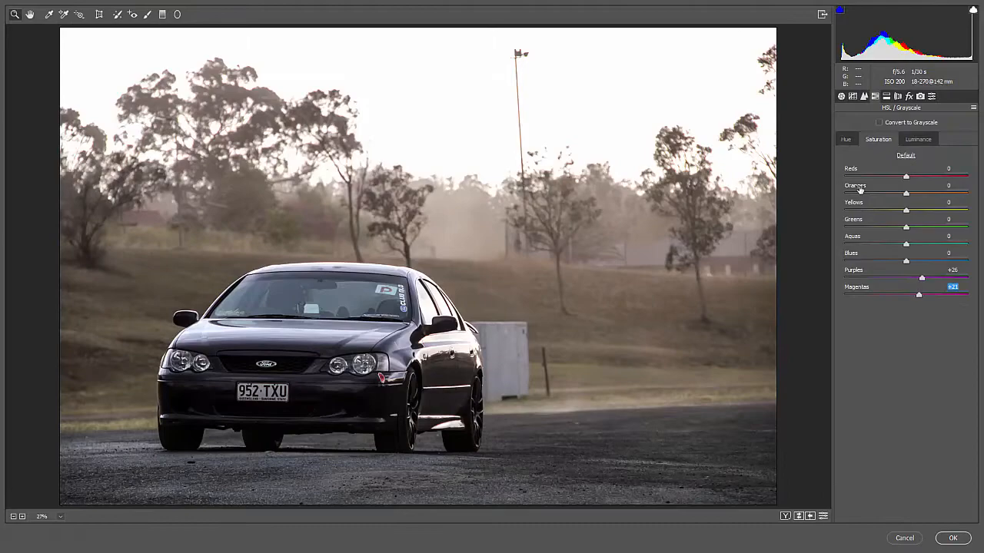
click(952, 538)
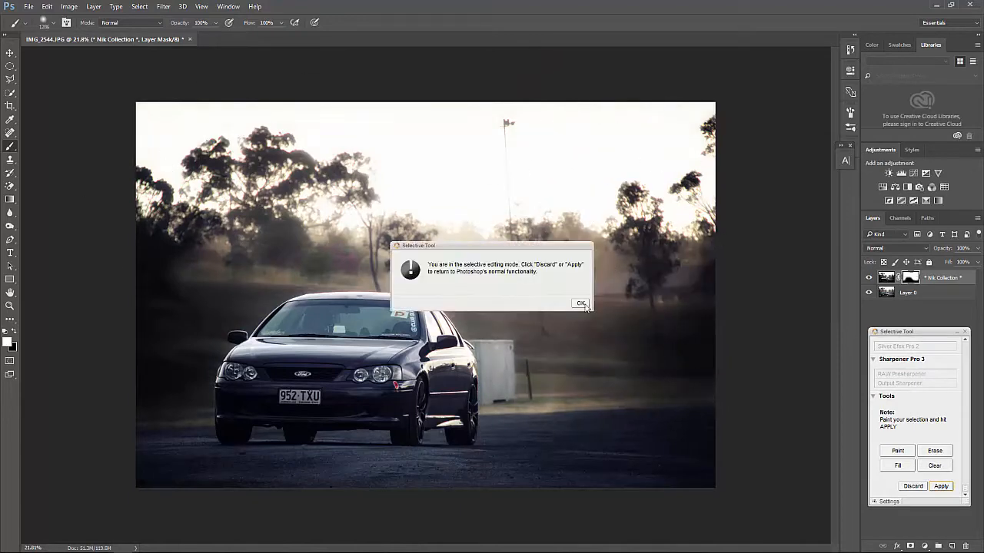
Step: Dismiss the selective editing notice, then smooth the windshield selection's edges in Select and Mask
click(581, 303)
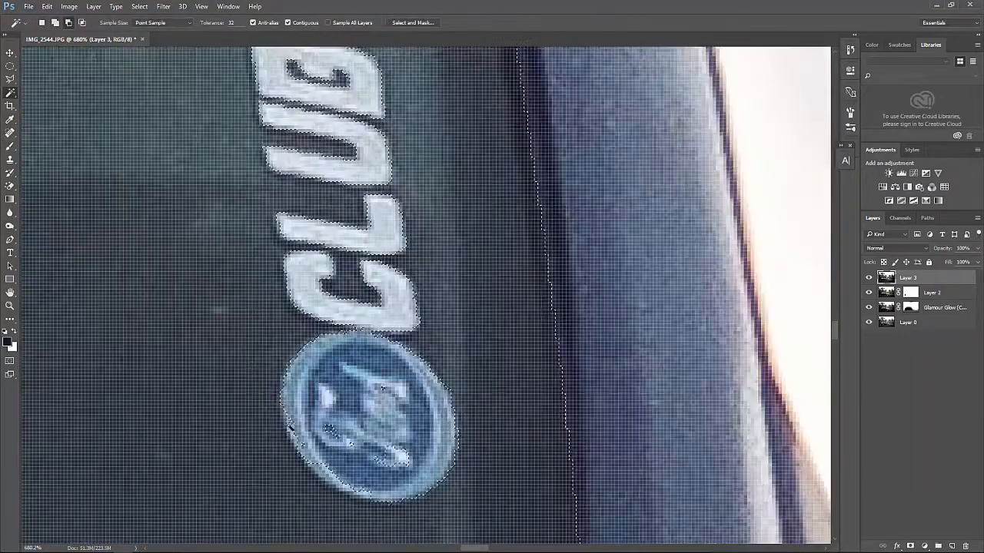
click(412, 22)
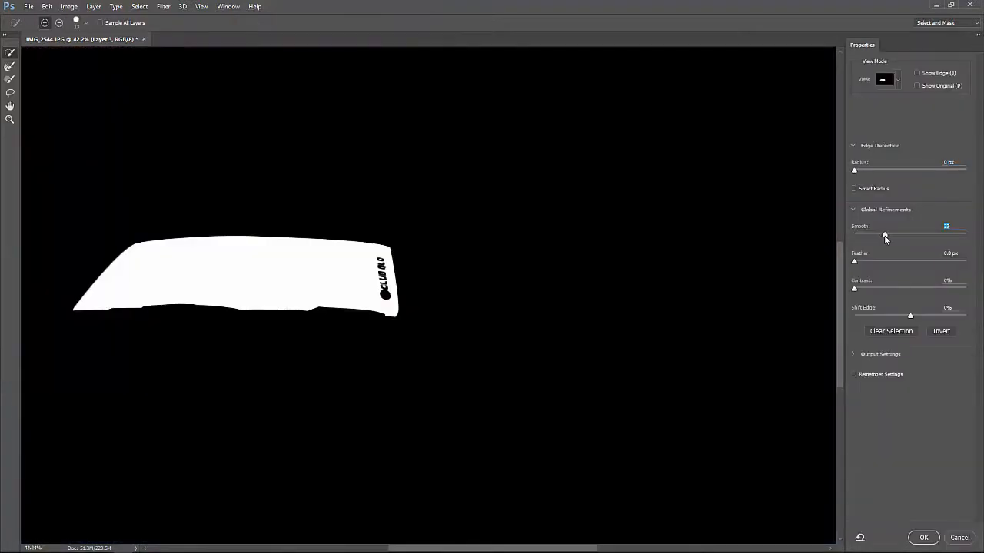
click(923, 537)
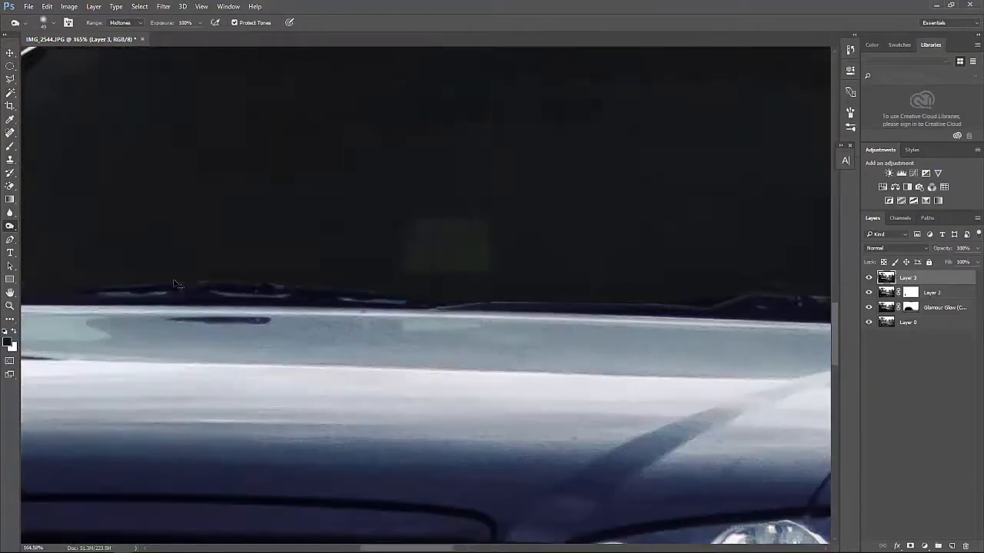